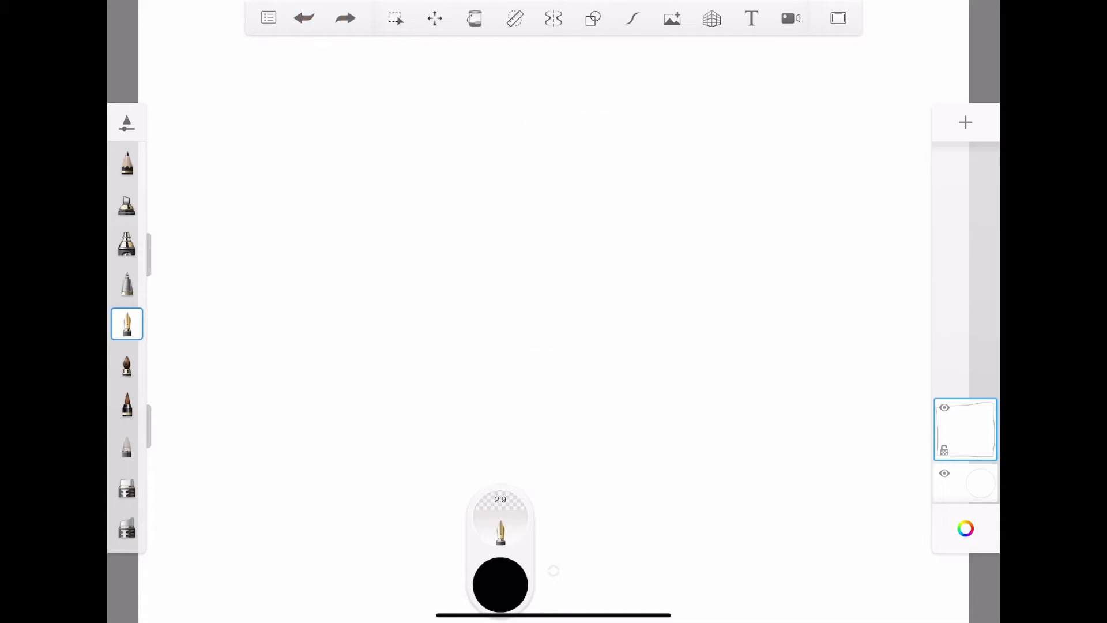
Draw a tall rectangle with the Shapes guide and duplicate its layer
left_click(593, 17)
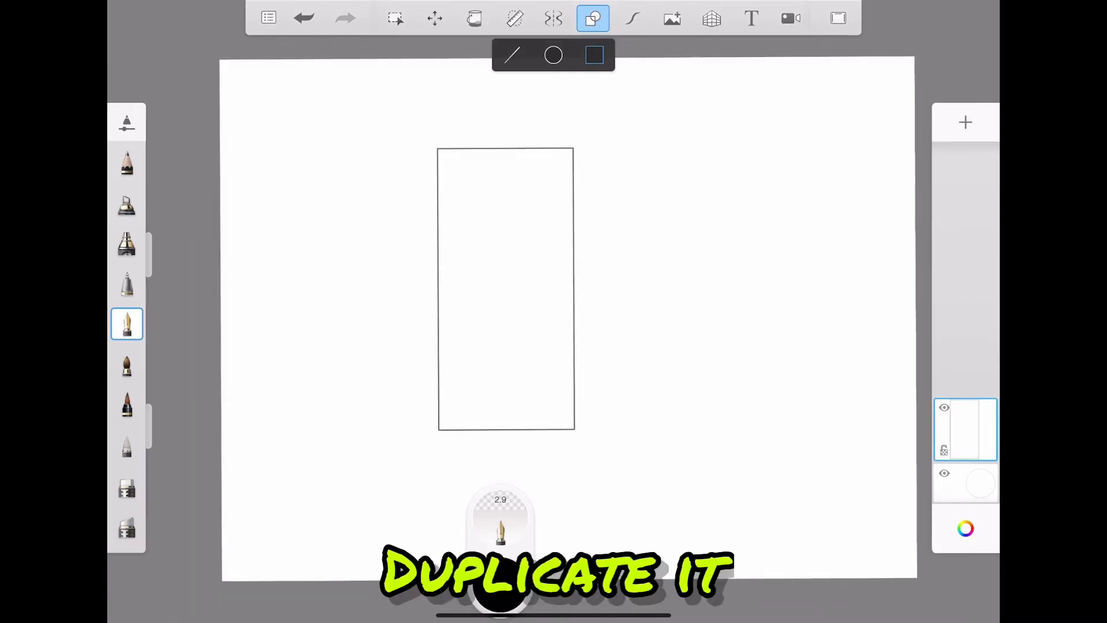
left_click(965, 429)
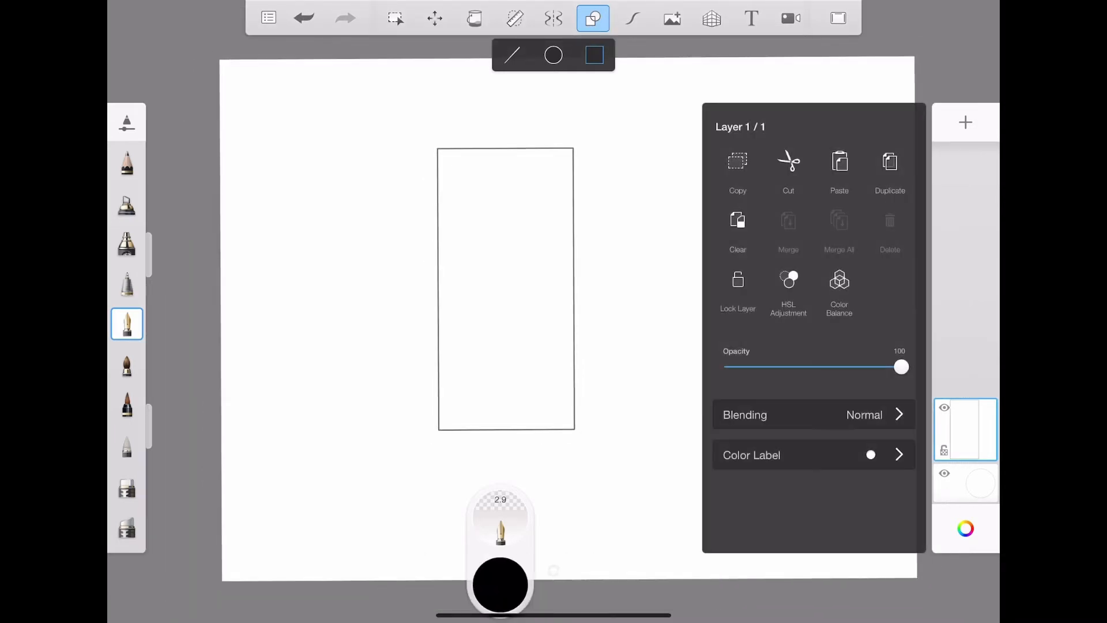
left_click(965, 122)
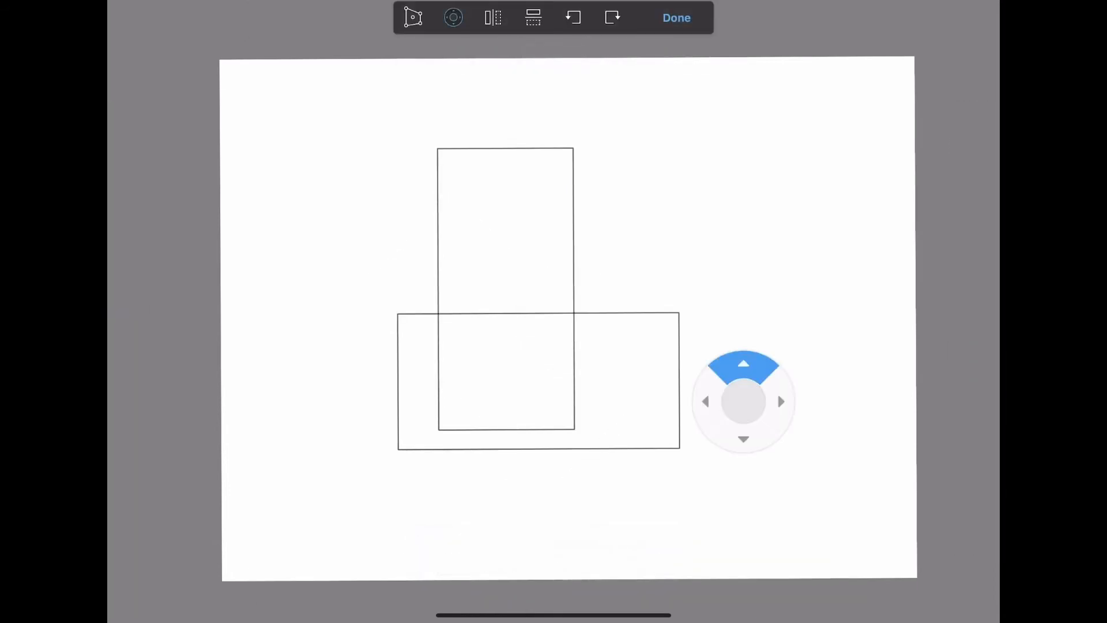
Nudge the rotated copy upward so its bottom edge aligns with the original's
left_click(742, 364)
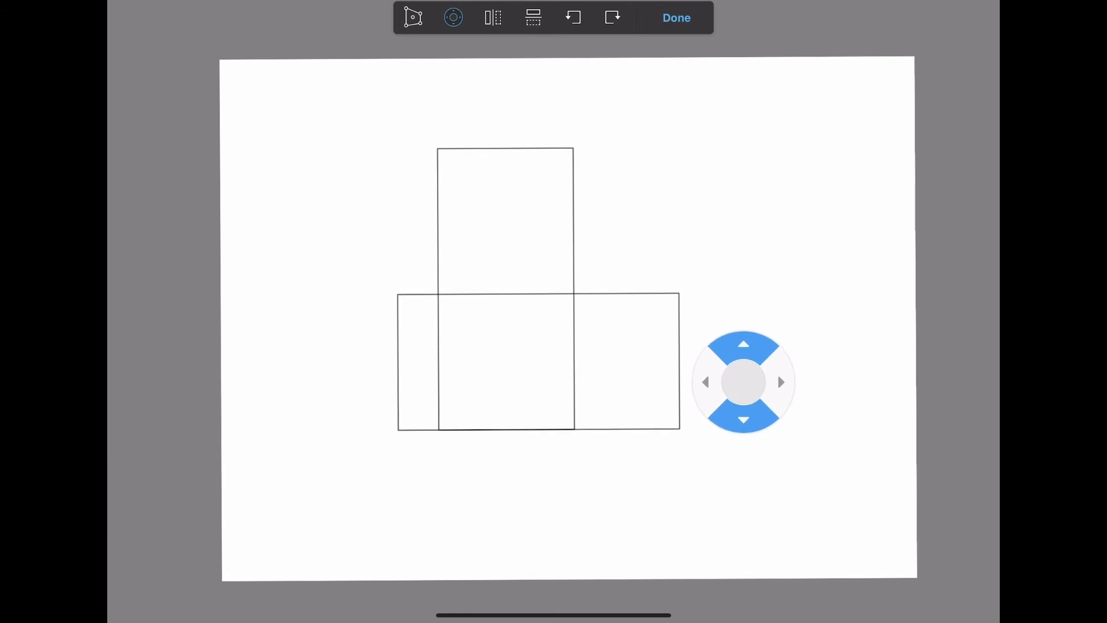